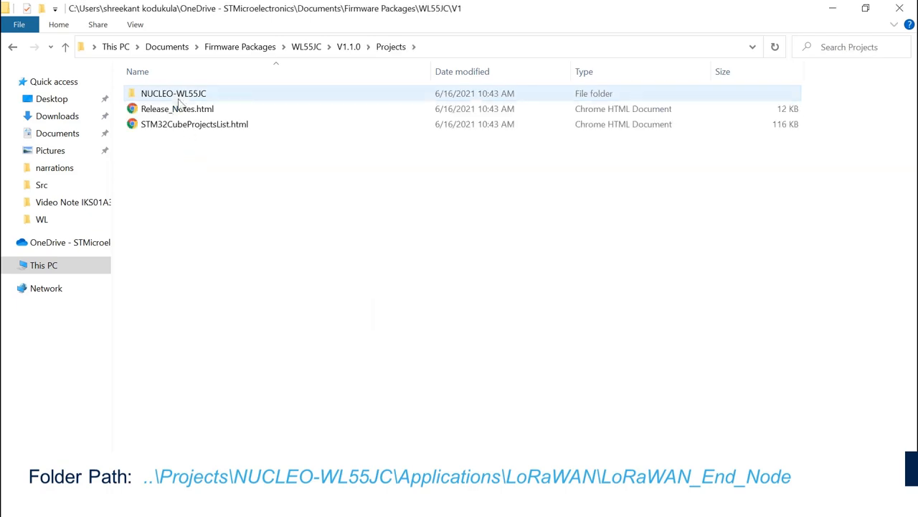
- Open LoRaWAN_End_Node.ioc from the NUCLEO-WL55JC LoRaWAN_End_Node folder in STM32CubeMX
{"action": "double_click", "coordinate": [172, 93]}
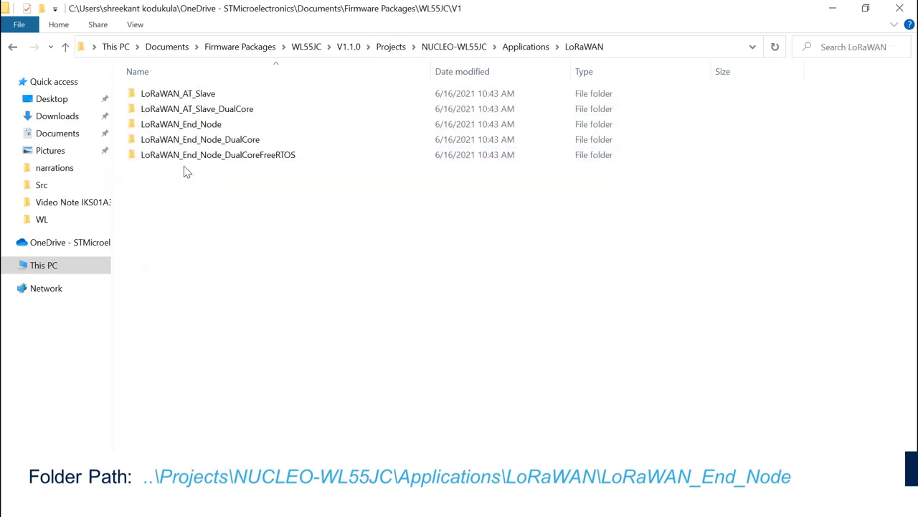
{"action": "double_click", "coordinate": [181, 124]}
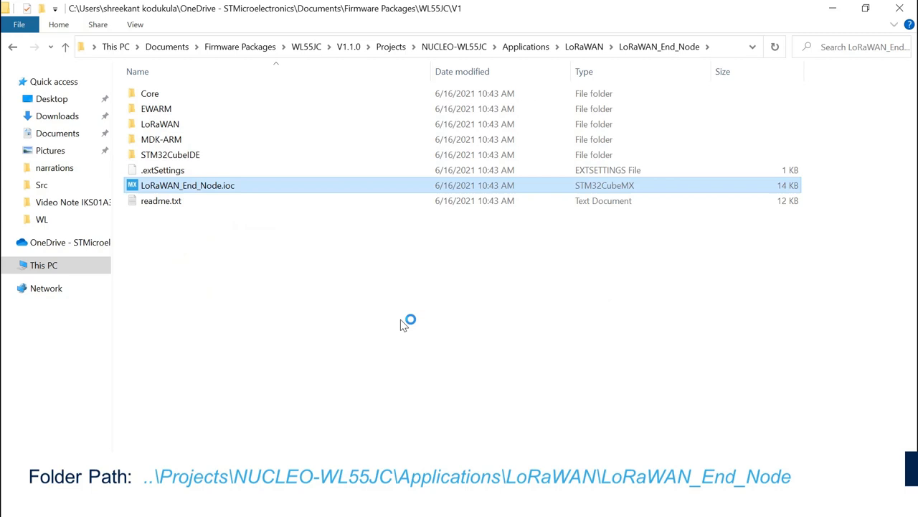
{"action": "double_click", "coordinate": [186, 185]}
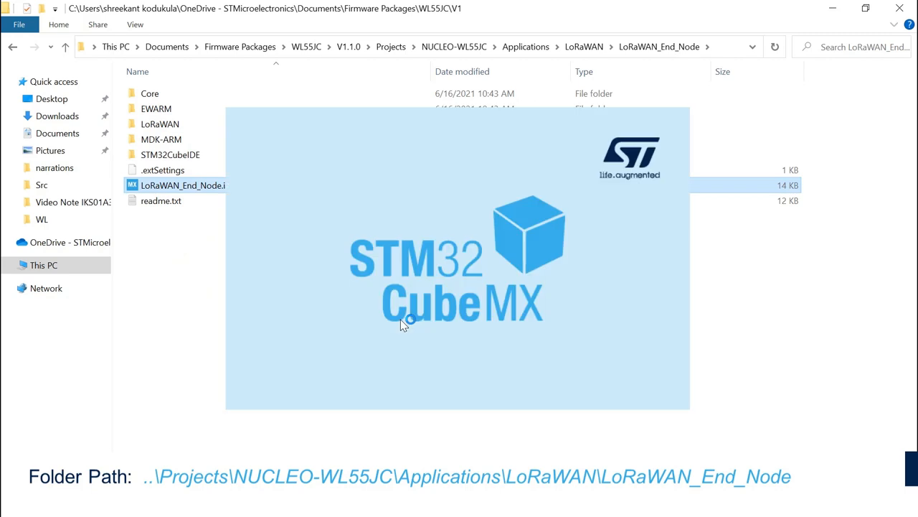
{"action": "double_click", "coordinate": [183, 185]}
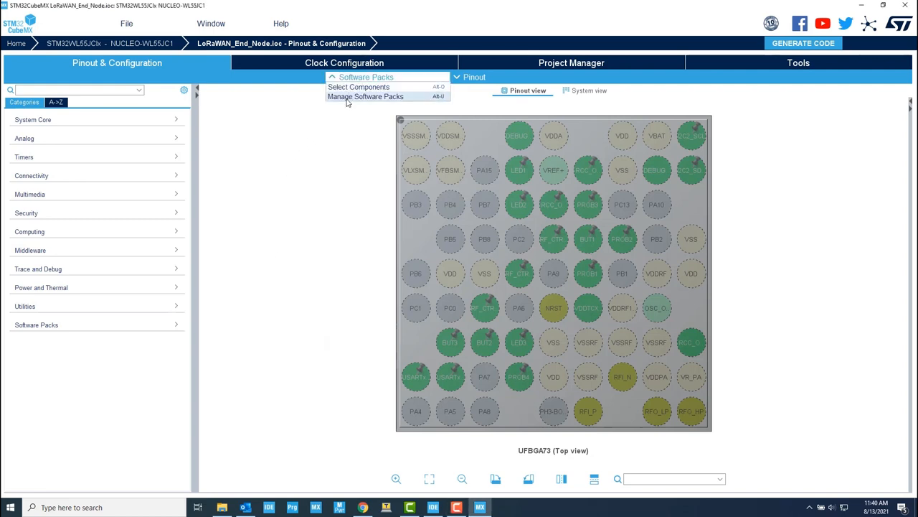
{"action": "left_click", "coordinate": [365, 96]}
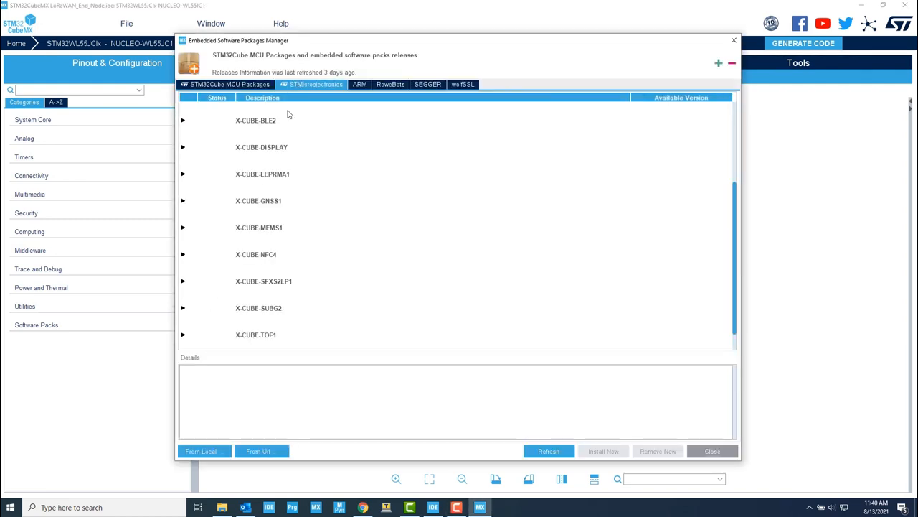
{"action": "left_click", "coordinate": [258, 227]}
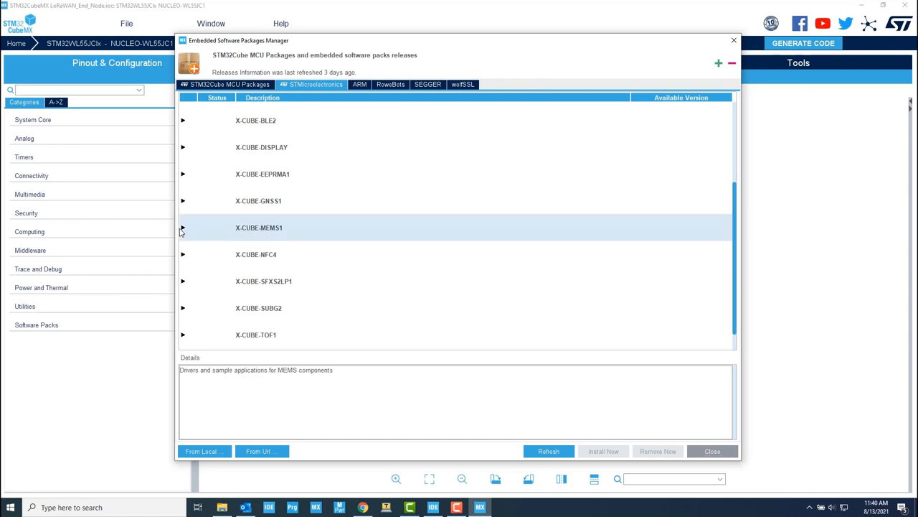
{"action": "left_click", "coordinate": [183, 226]}
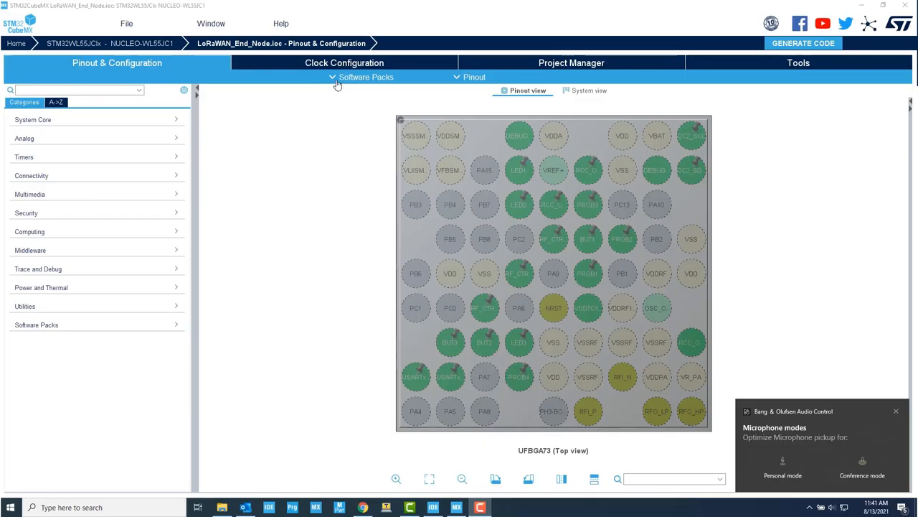
- Select the IKS01A3 board extension component from the STMicroelectronics X-CUBE-MEMS1 pack and confirm
{"action": "left_click", "coordinate": [365, 77]}
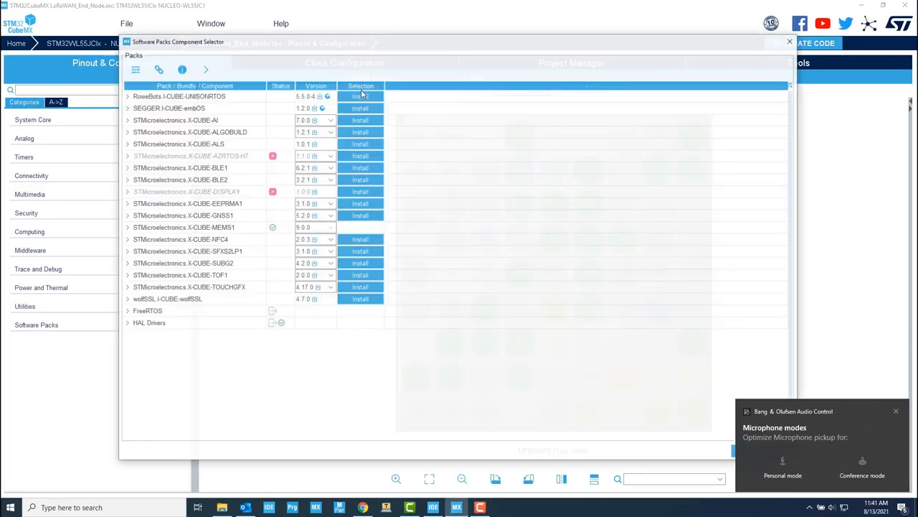
{"action": "left_click", "coordinate": [180, 226]}
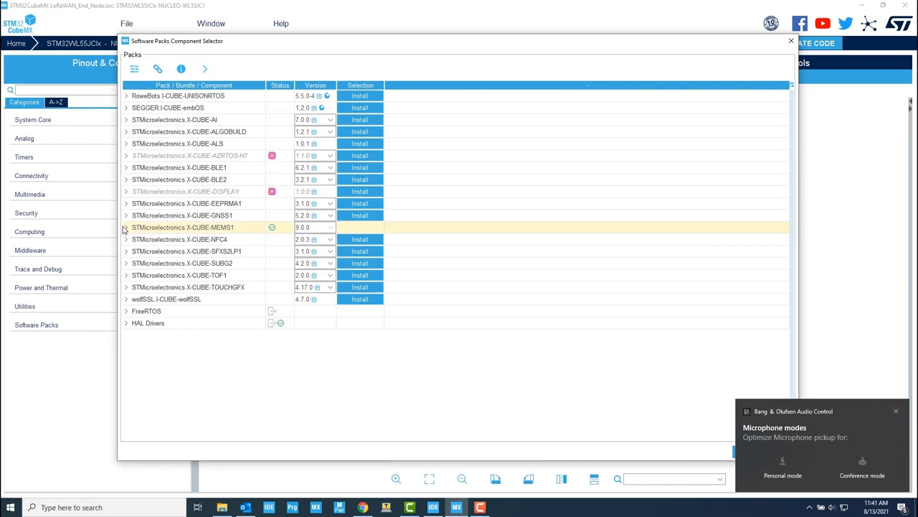
{"action": "left_click", "coordinate": [126, 226]}
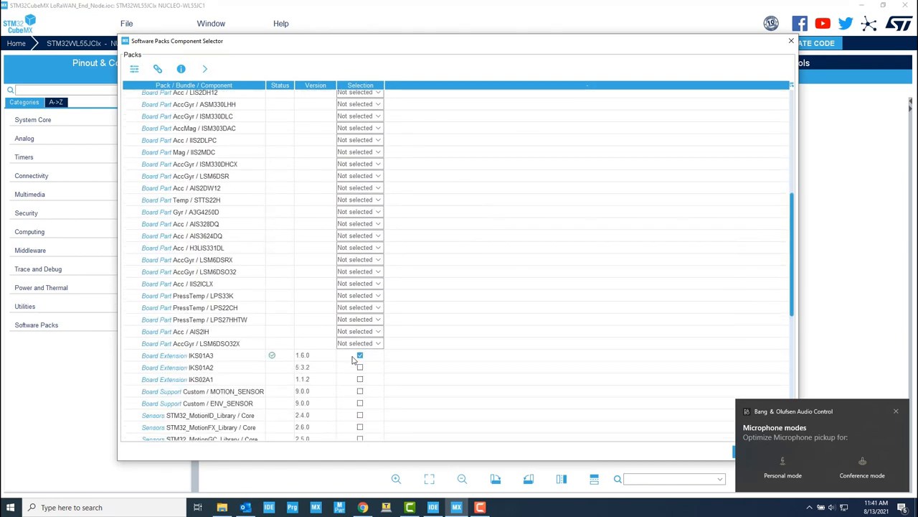
{"action": "left_click", "coordinate": [359, 356]}
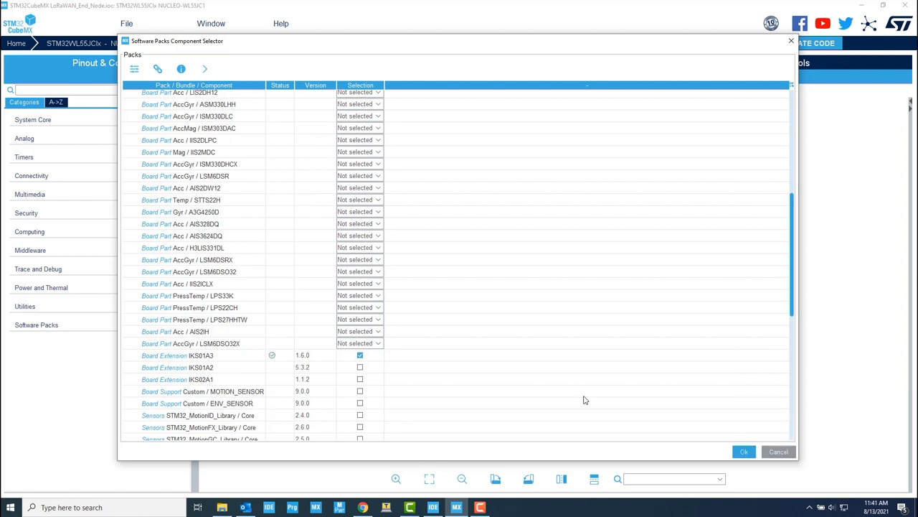
{"action": "left_click", "coordinate": [743, 451]}
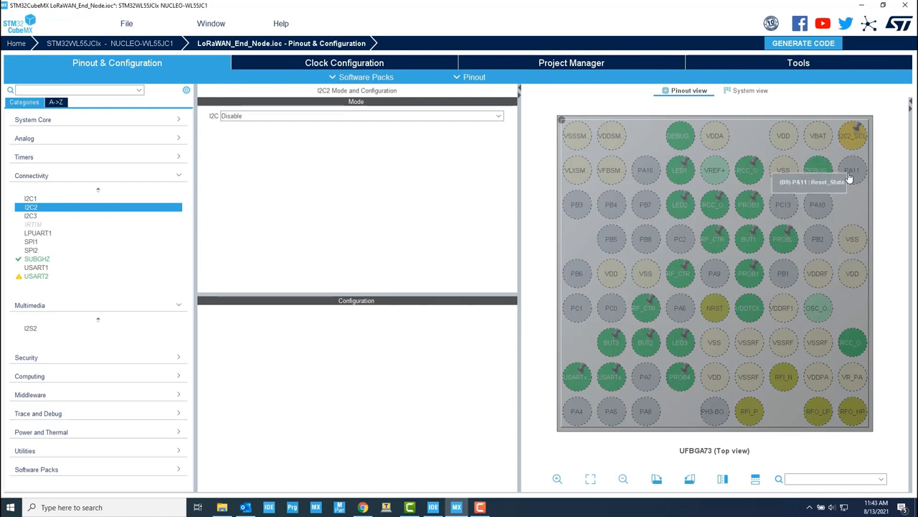
- Set the I2C2 peripheral under Connectivity from Disable to I2C mode
{"action": "left_click", "coordinate": [853, 169]}
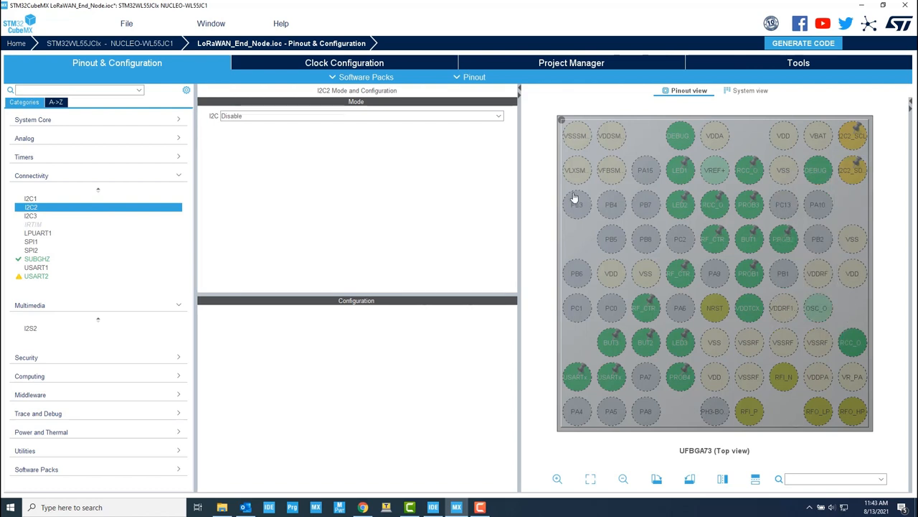
{"action": "left_click", "coordinate": [356, 114]}
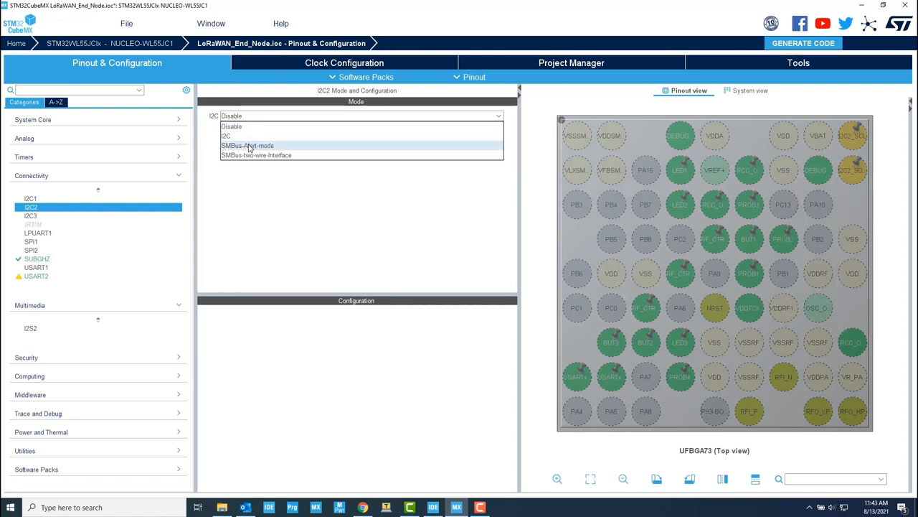
{"action": "left_click", "coordinate": [226, 135]}
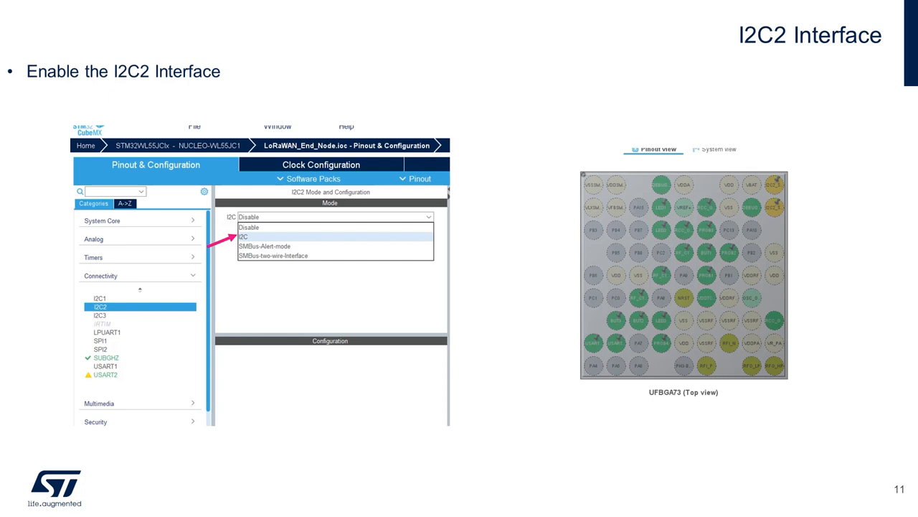
{"action": "left_click", "coordinate": [244, 235]}
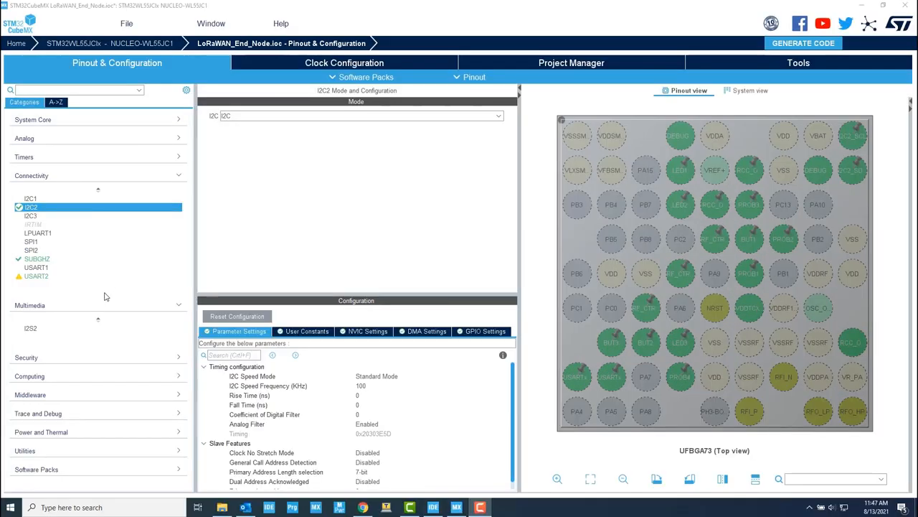
{"action": "scroll", "scroll_direction": "down", "scroll_amount": 3}
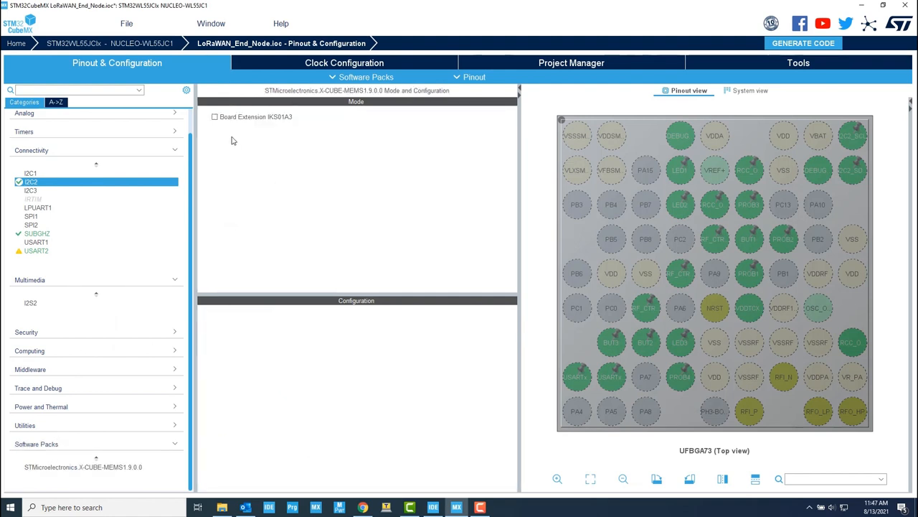
- Tick Board Extension IKS01A3 and set its BUS IO driver found solution to I2C2
{"action": "left_click", "coordinate": [215, 116]}
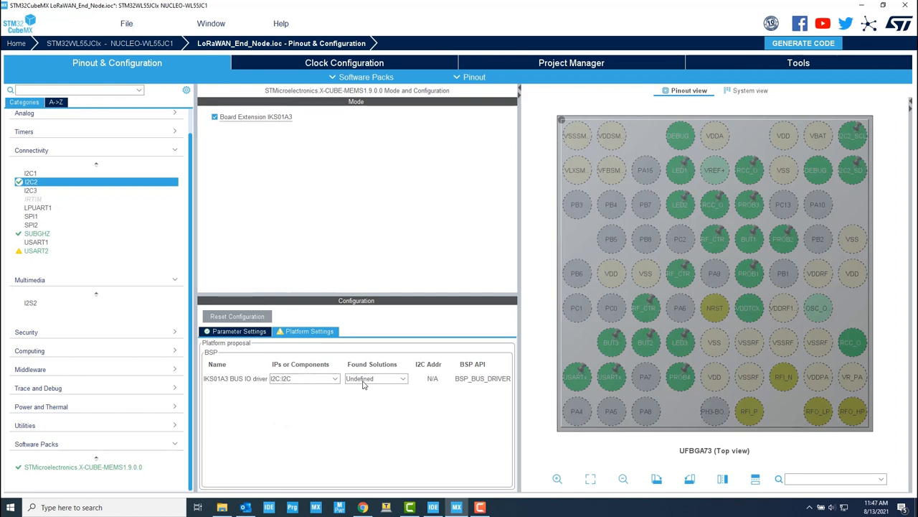
{"action": "left_click", "coordinate": [376, 379]}
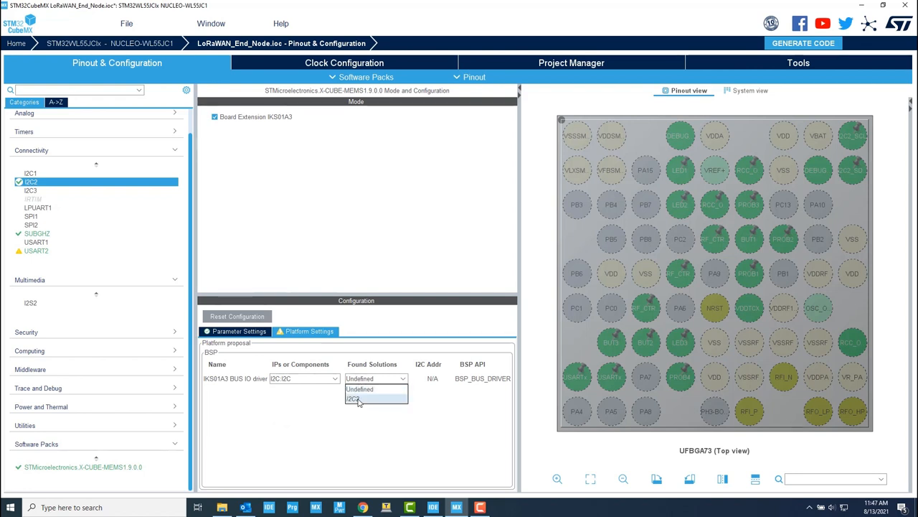
{"action": "left_click", "coordinate": [353, 399]}
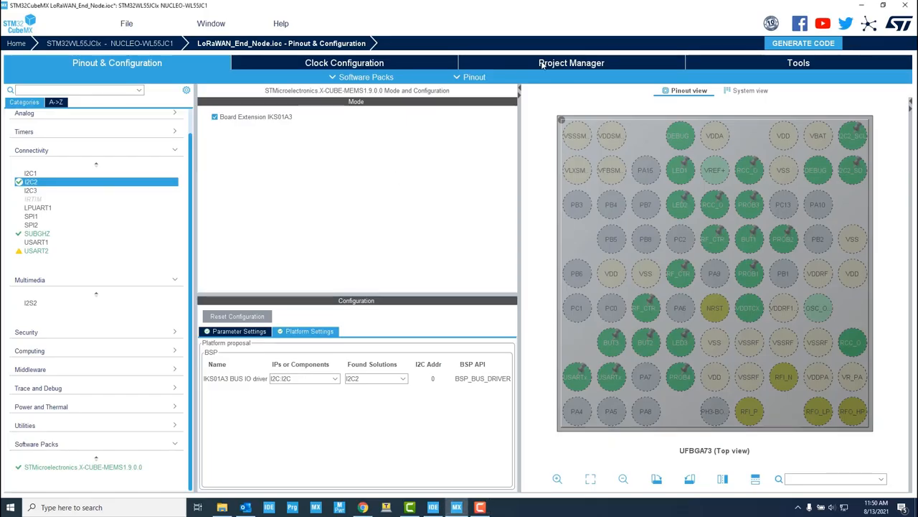
- Generate code with the Code Generator set to copy only the necessary library files
{"action": "left_click", "coordinate": [571, 63]}
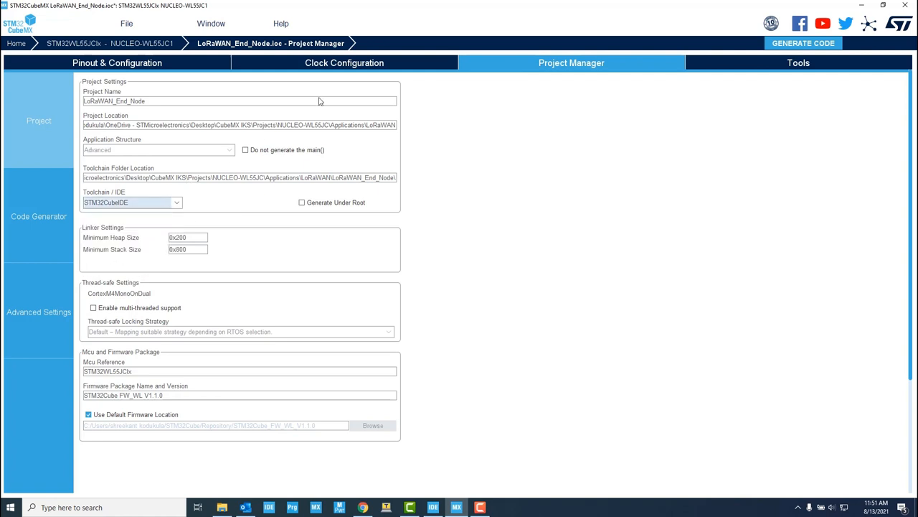
{"action": "mouse_move", "coordinate": [51, 221]}
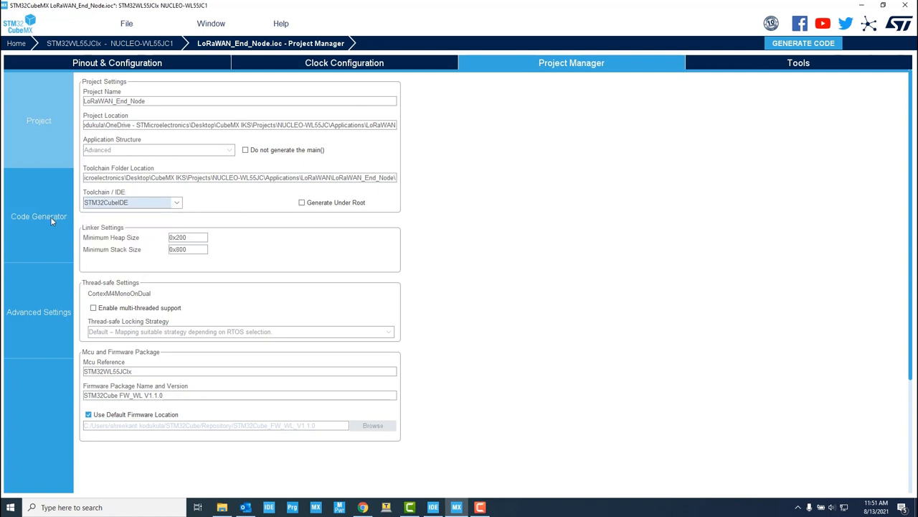
{"action": "left_click", "coordinate": [38, 215]}
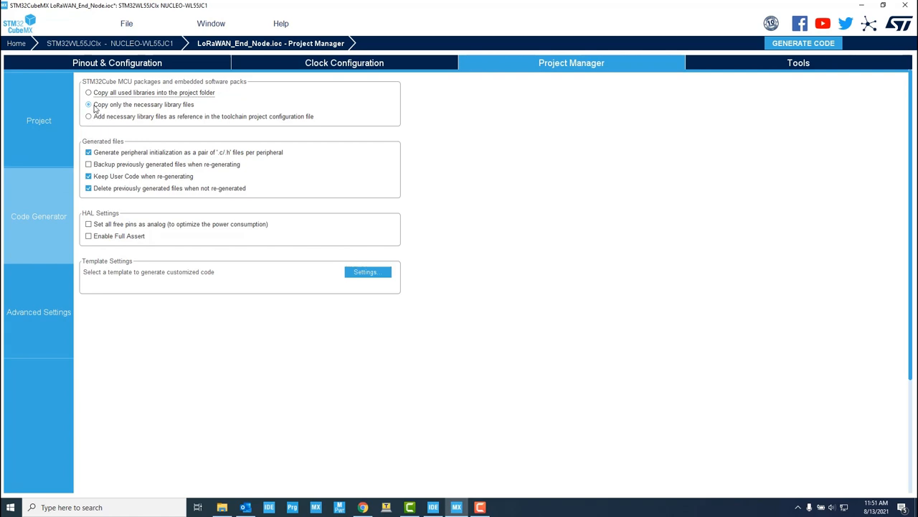
{"action": "left_click", "coordinate": [89, 105]}
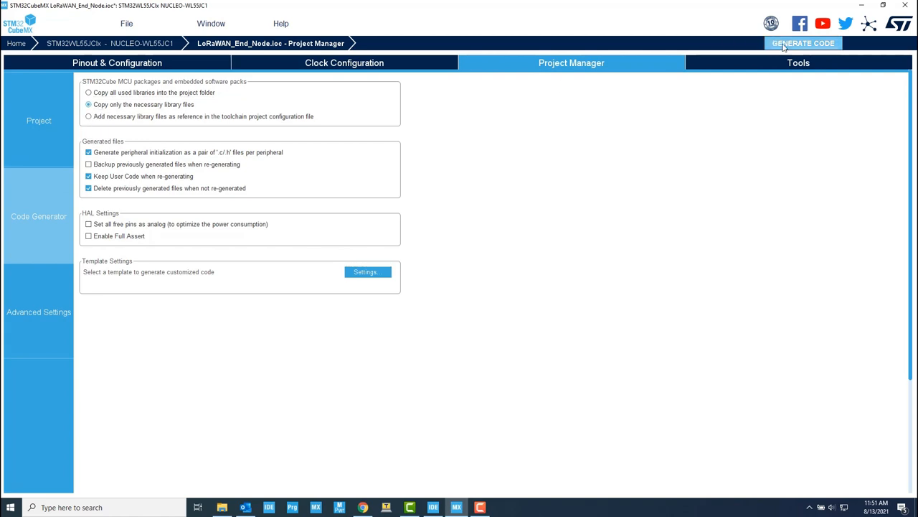
{"action": "left_click", "coordinate": [804, 43]}
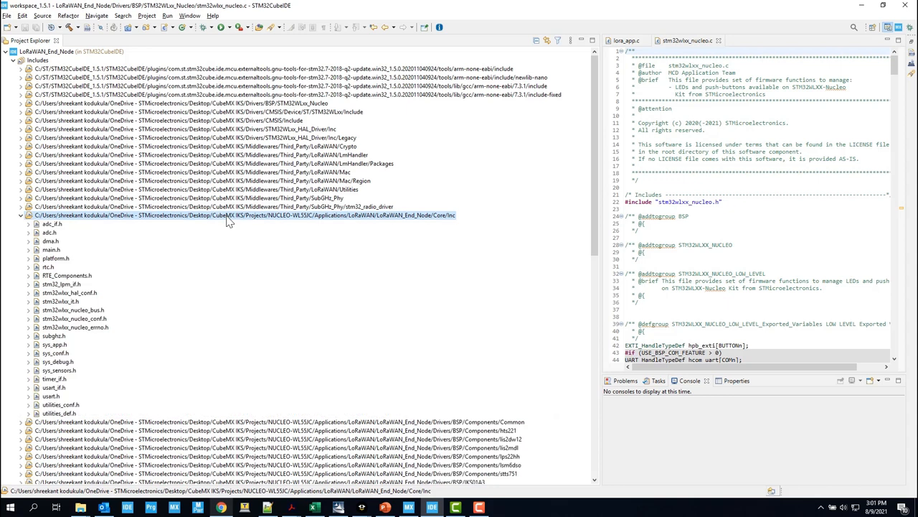
- Add a #define line in the stm32wlxx_nucleo_conf.h board configuration header
{"action": "double_click", "coordinate": [75, 318]}
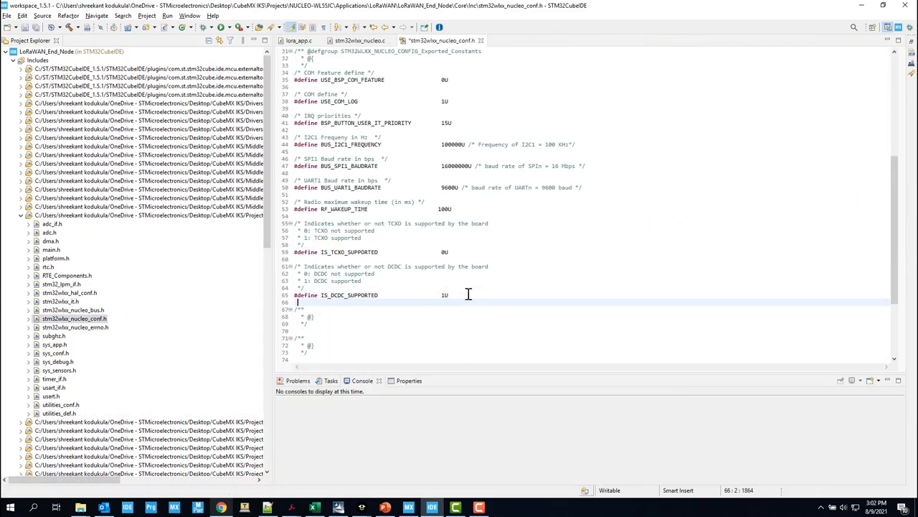
{"action": "type", "text": "#define BSP_BUTTON_SWx_IT_PRIORITY          15"}
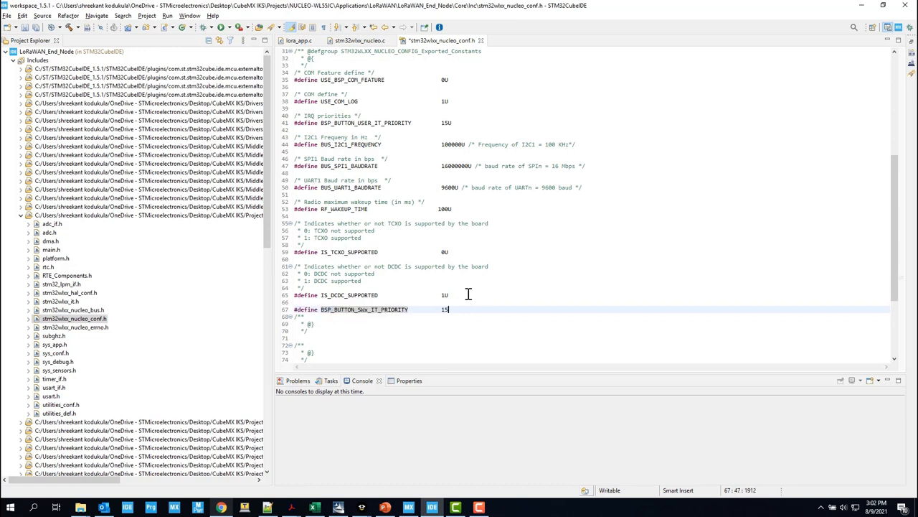
- Open sys_conf.h from the Core/Inc include folder and reach the SENSOR_ENABLED setting
{"action": "left_click", "coordinate": [295, 40]}
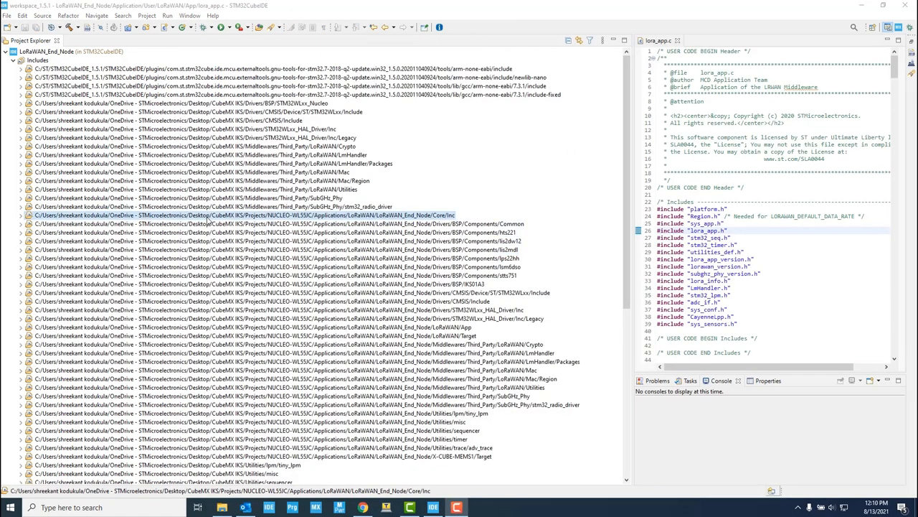
{"action": "left_click", "coordinate": [21, 215]}
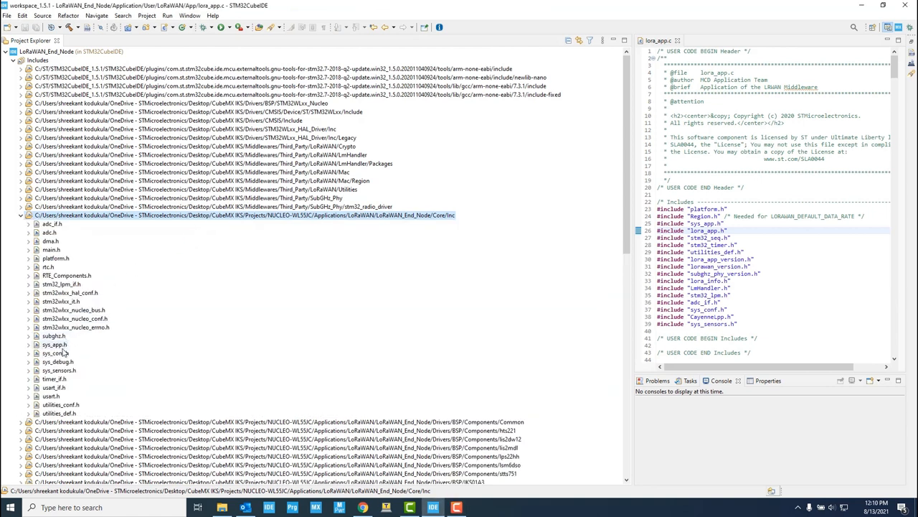
{"action": "double_click", "coordinate": [55, 353]}
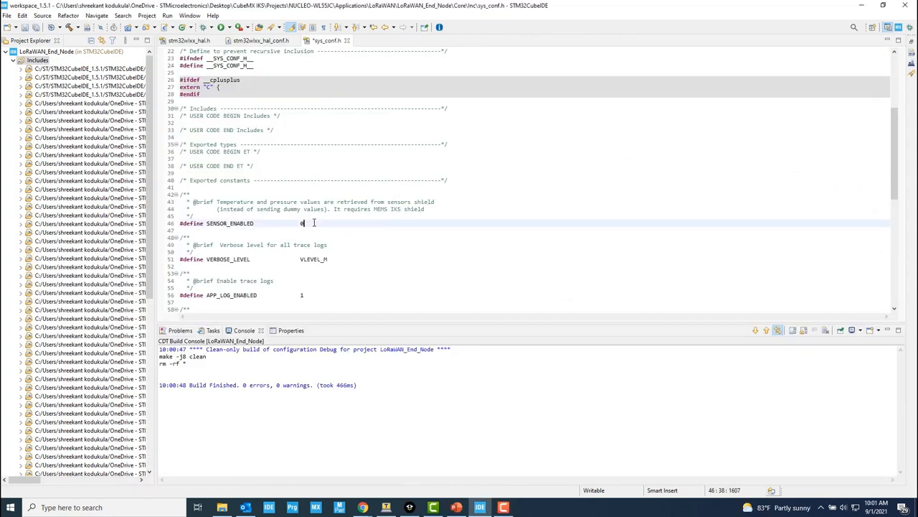
{"action": "scroll", "scroll_direction": "down", "scroll_amount": 3}
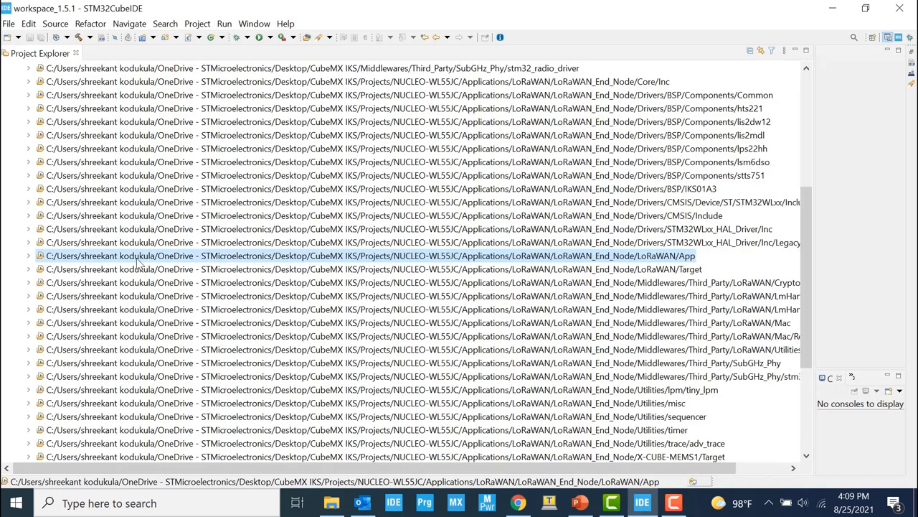
- Open lora_app.h from the LoRaWAN/App include path in the editor
{"action": "left_click", "coordinate": [28, 255]}
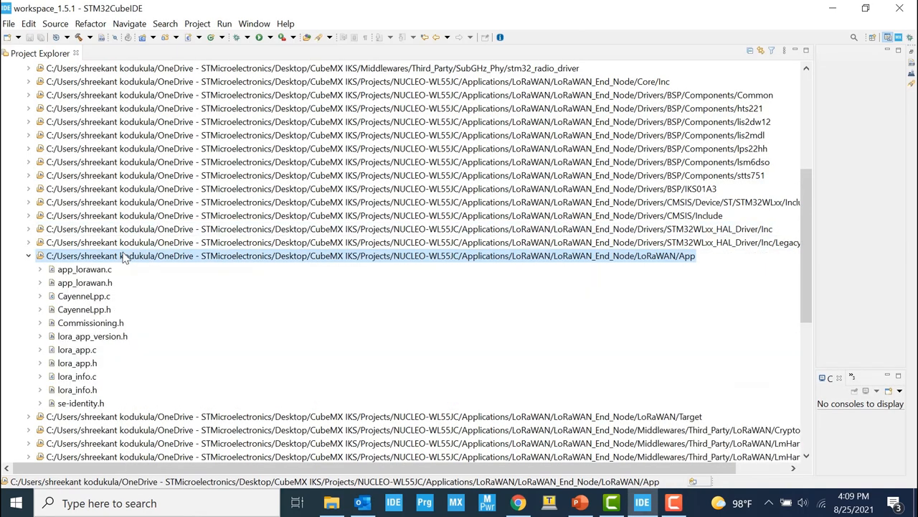
{"action": "left_click", "coordinate": [77, 362]}
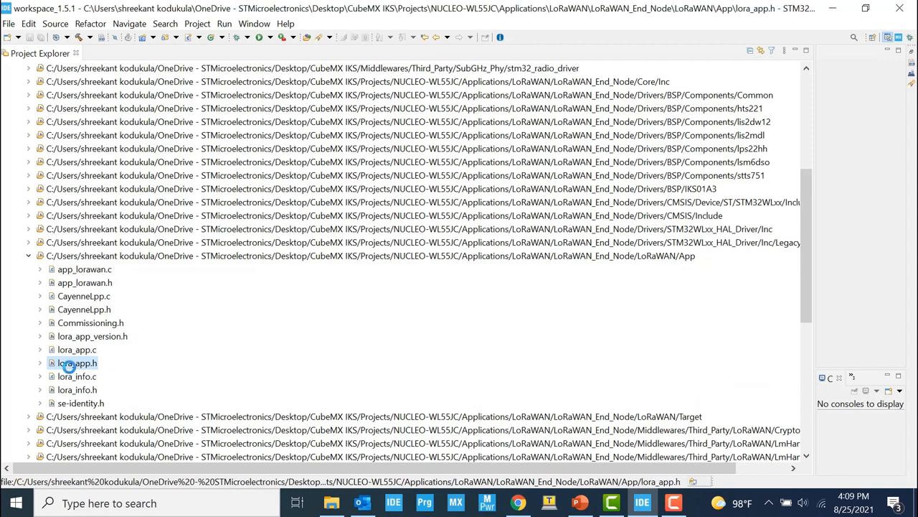
{"action": "double_click", "coordinate": [78, 362]}
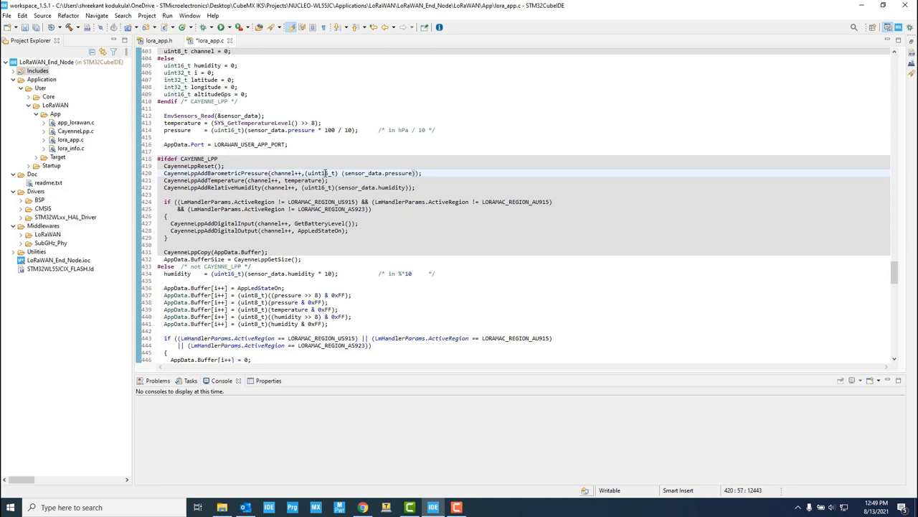
- Inspect the Cayenne LPP barometric pressure payload line in lora_app.c
{"action": "left_click", "coordinate": [286, 181]}
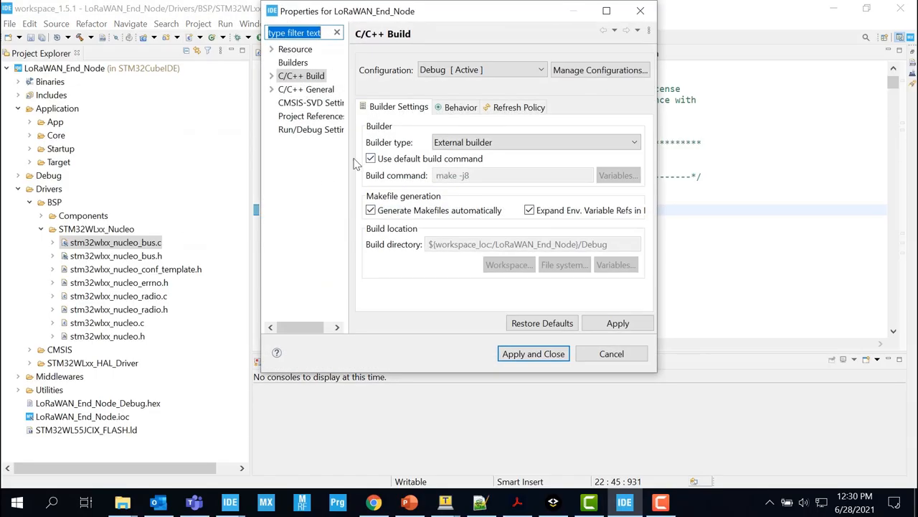
- Add X_NUCLEO_IKS01A3 as a defined symbol in the MCU GCC Compiler Preprocessor settings
{"action": "left_click", "coordinate": [304, 129]}
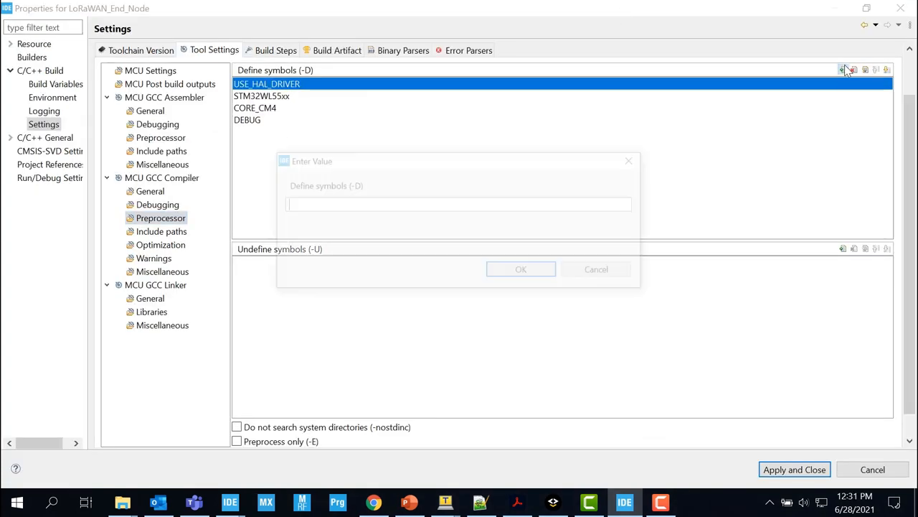
{"action": "left_click", "coordinate": [843, 69]}
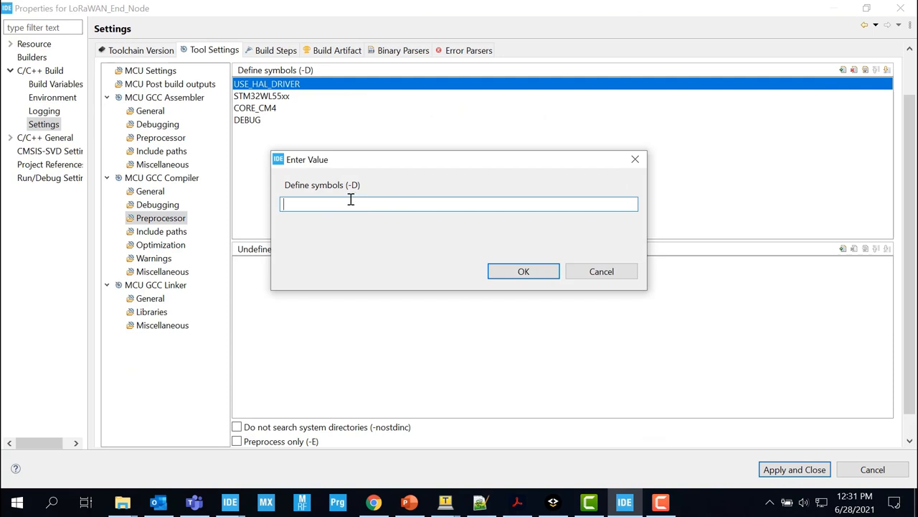
{"action": "type", "text": "X_NUCLEO_IKS01A3"}
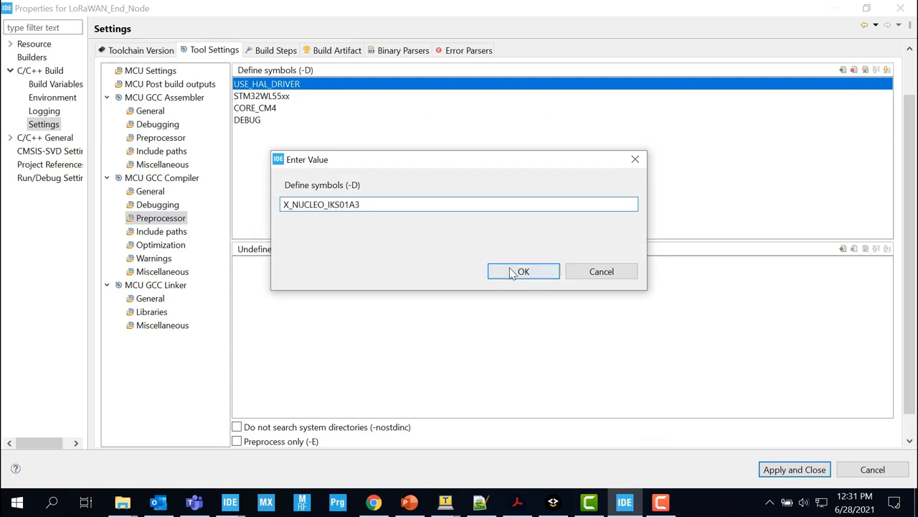
{"action": "left_click", "coordinate": [522, 271]}
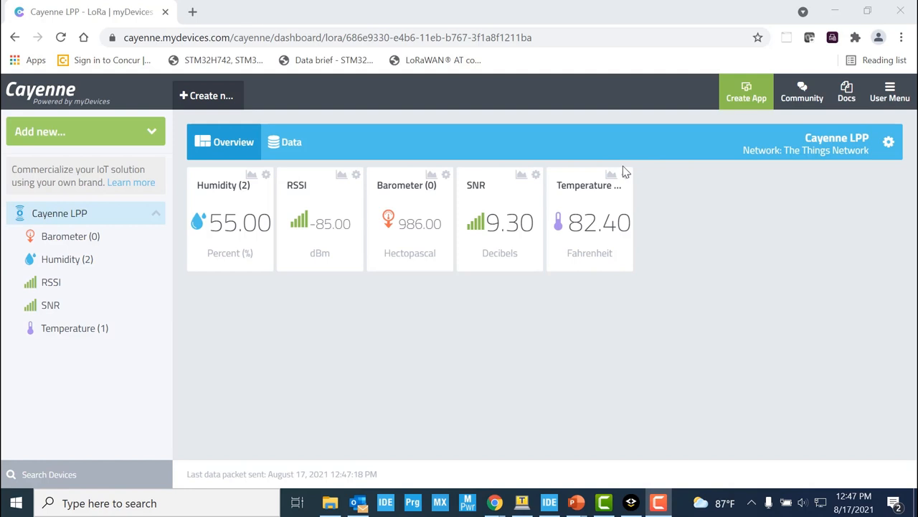
{"action": "mouse_move", "coordinate": [624, 175]}
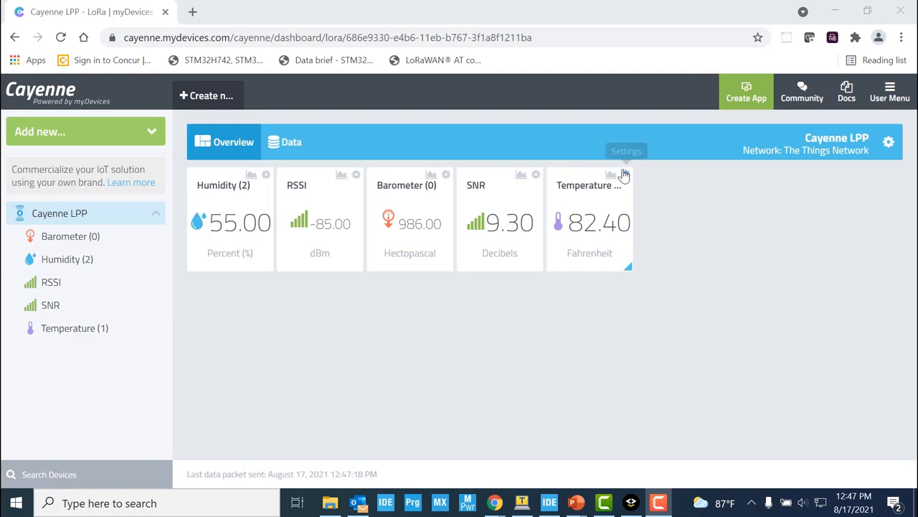
{"action": "mouse_move", "coordinate": [625, 175]}
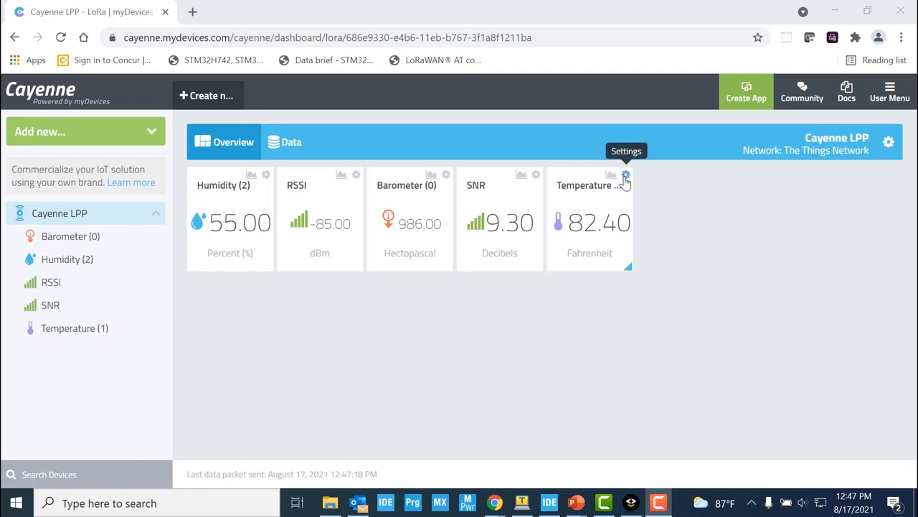
- Open the settings of the Temperature (1) widget on the Cayenne dashboard
{"action": "left_click", "coordinate": [625, 175]}
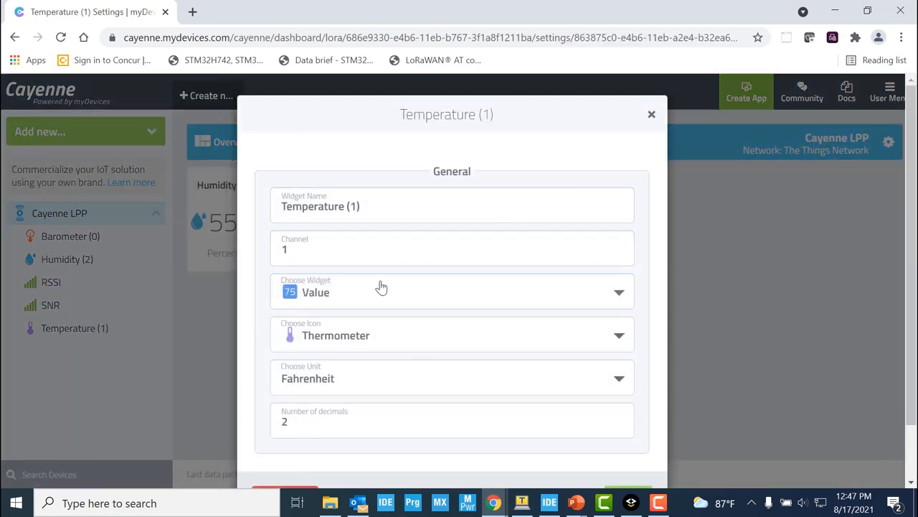
- Set the Temperature (1) widget to Gauge, review its colour ranges, and save it
{"action": "left_click", "coordinate": [452, 291]}
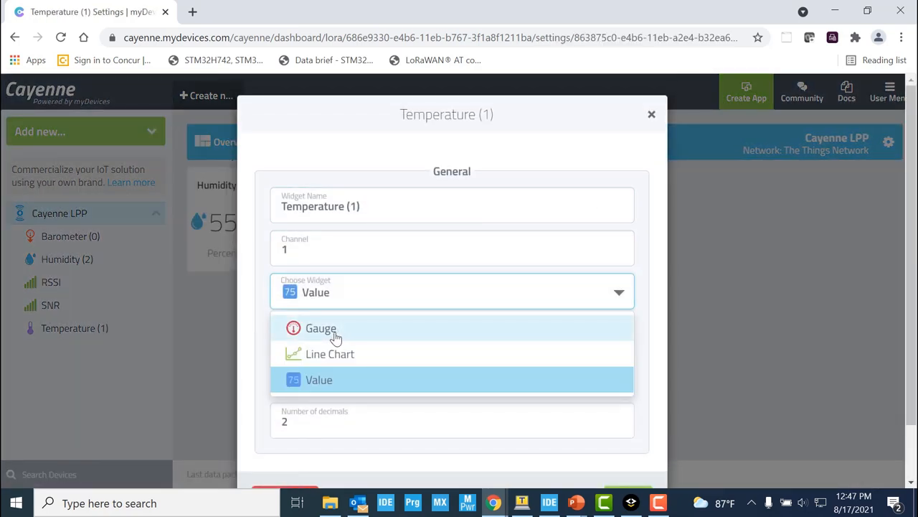
{"action": "left_click", "coordinate": [322, 328]}
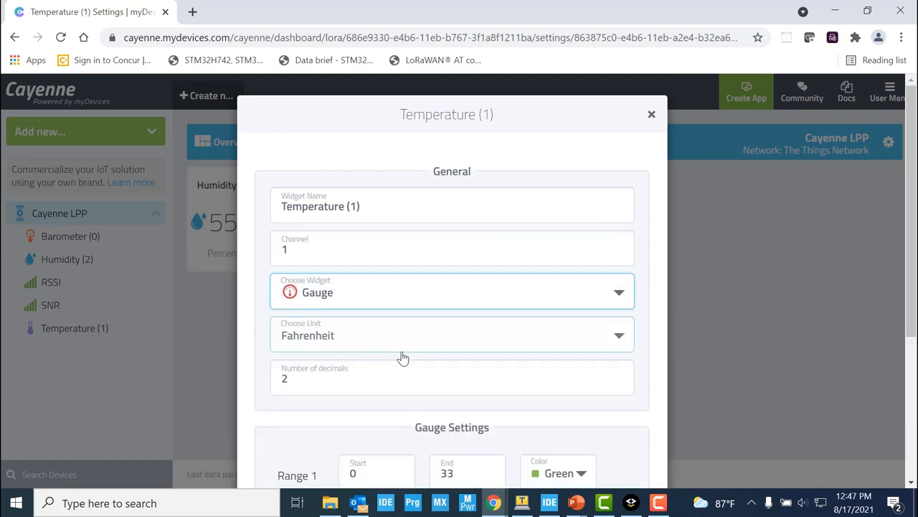
{"action": "scroll", "scroll_direction": "down", "scroll_amount": 3}
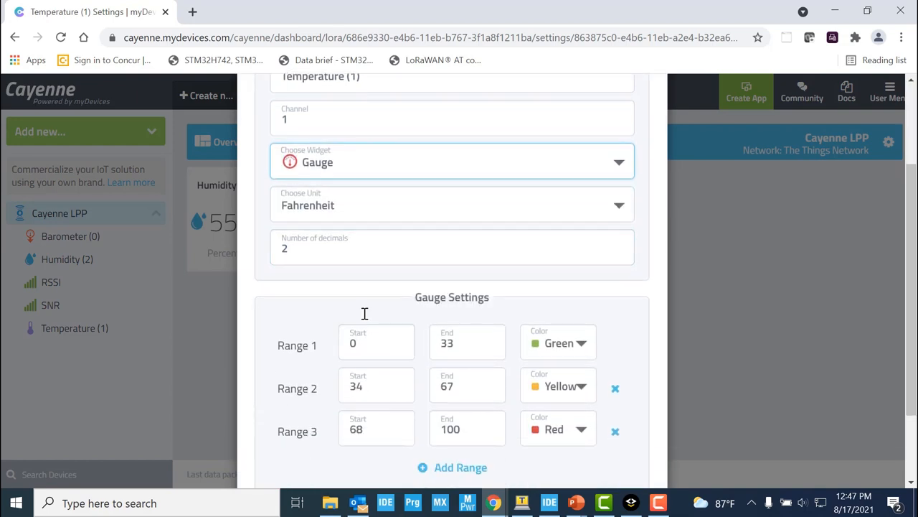
{"action": "left_click", "coordinate": [452, 204]}
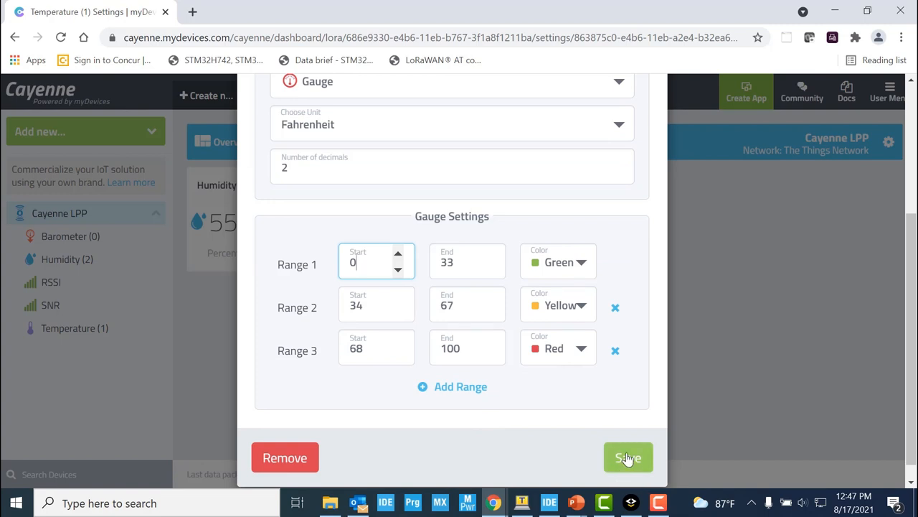
{"action": "left_click", "coordinate": [629, 458]}
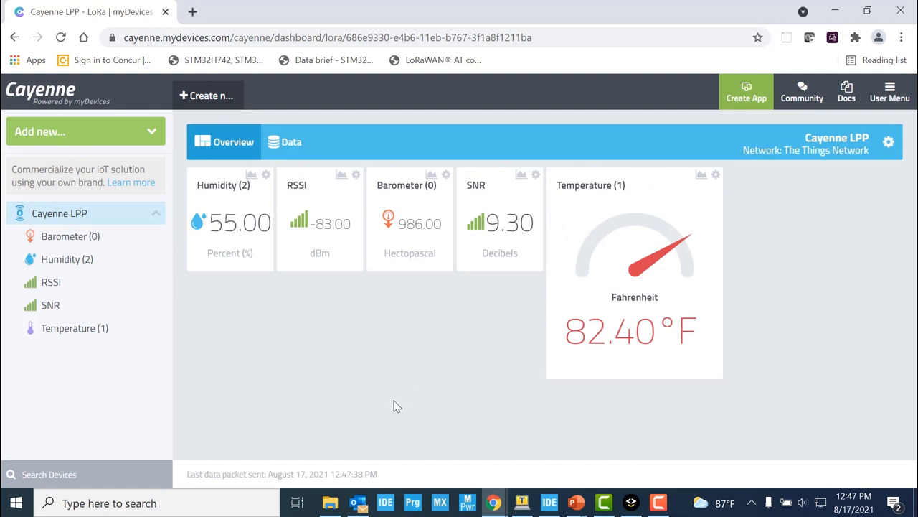
- Browse the Custom Widgets list under Add new Device/Widget, then return to the Cayenne LPP dashboard
{"action": "left_click", "coordinate": [85, 132]}
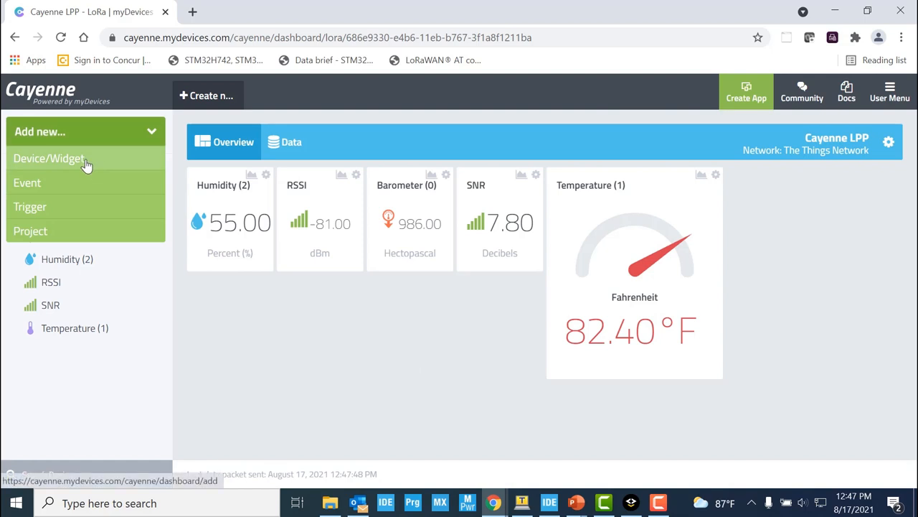
{"action": "left_click", "coordinate": [49, 158]}
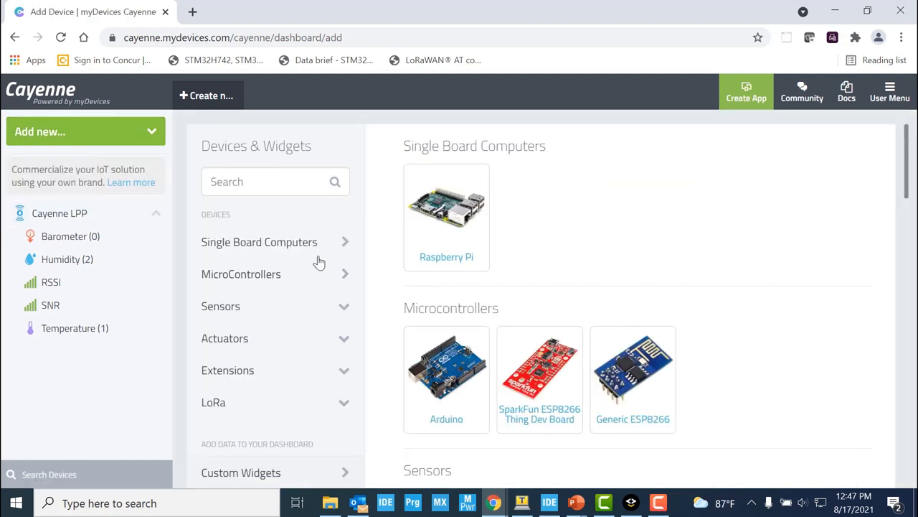
{"action": "mouse_move", "coordinate": [241, 472]}
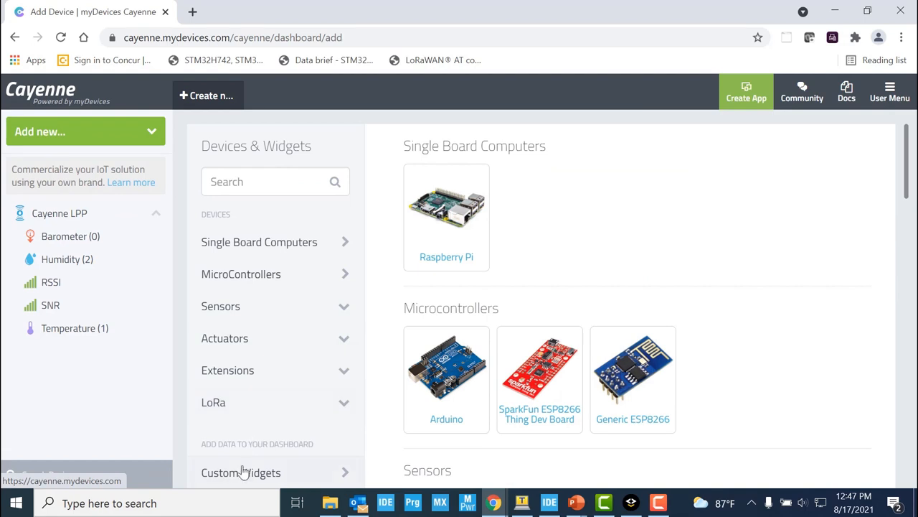
{"action": "left_click", "coordinate": [241, 473]}
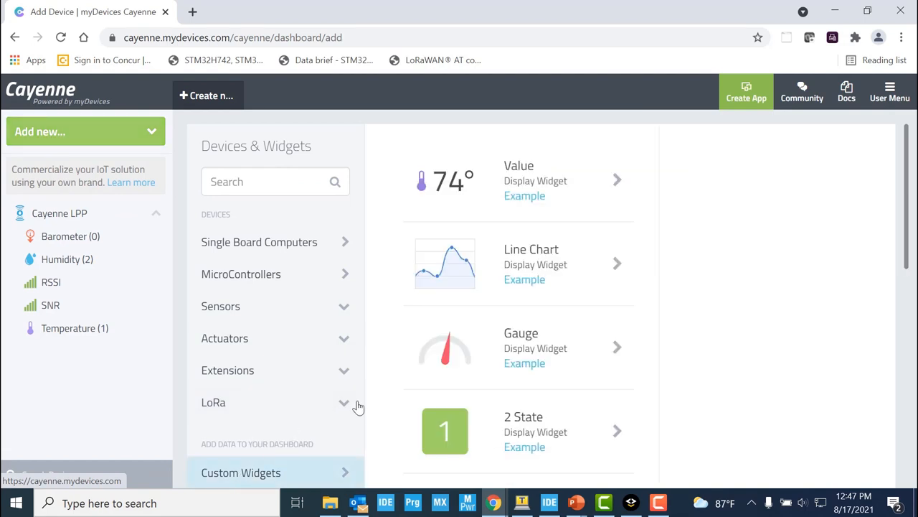
{"action": "scroll", "scroll_direction": "down", "scroll_amount": 3}
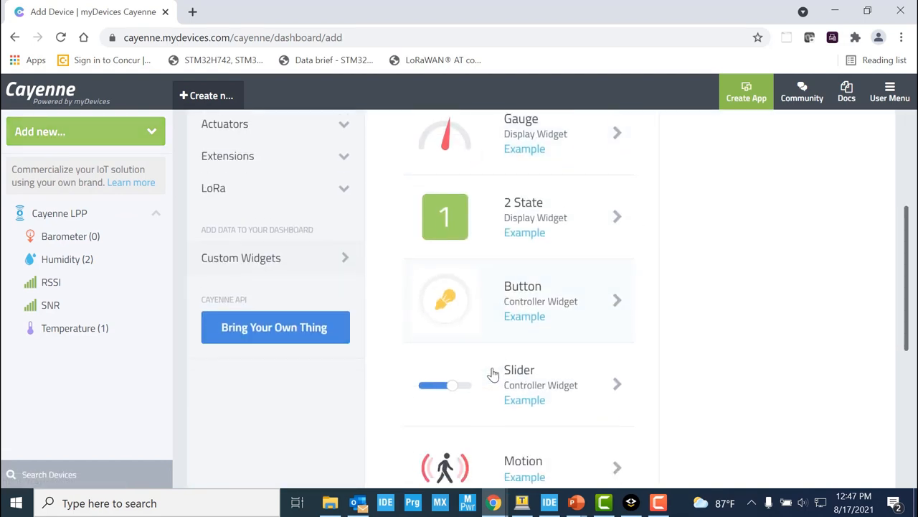
{"action": "left_click", "coordinate": [59, 212]}
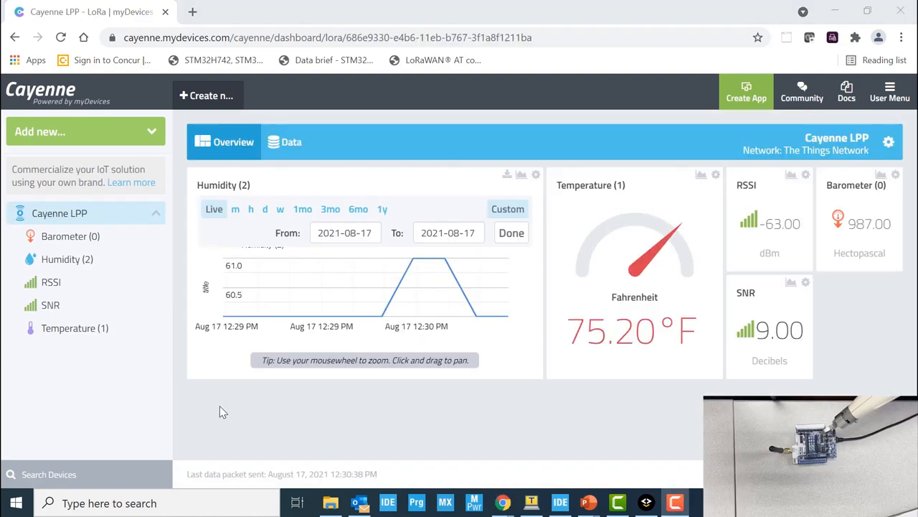